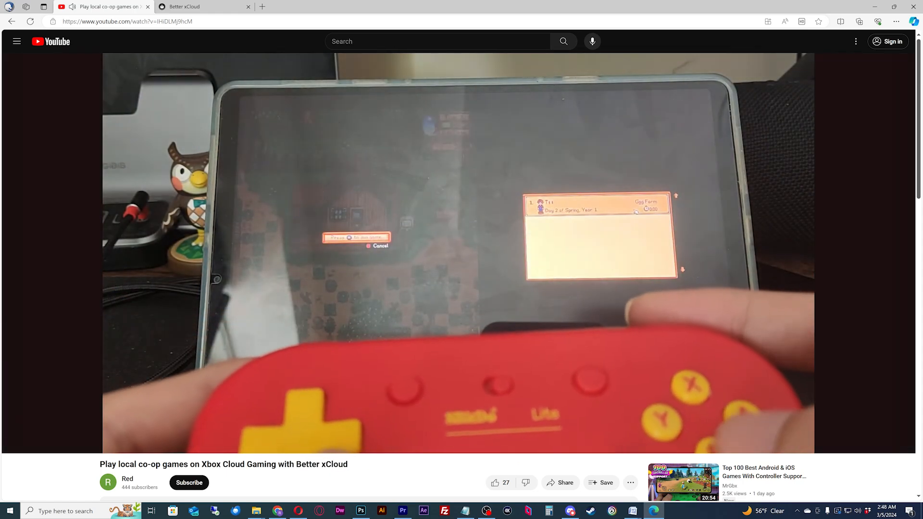
# Step: Switch from the co-op tutorial tab to the Better xCloud install guide and then the Xbox Cloud Gaming settings tab
pyautogui.click(203, 7)
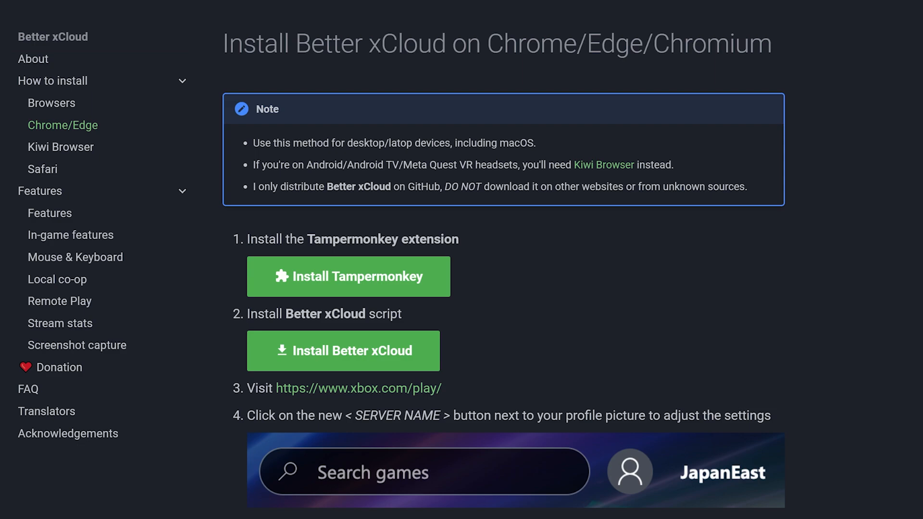
pyautogui.click(305, 6)
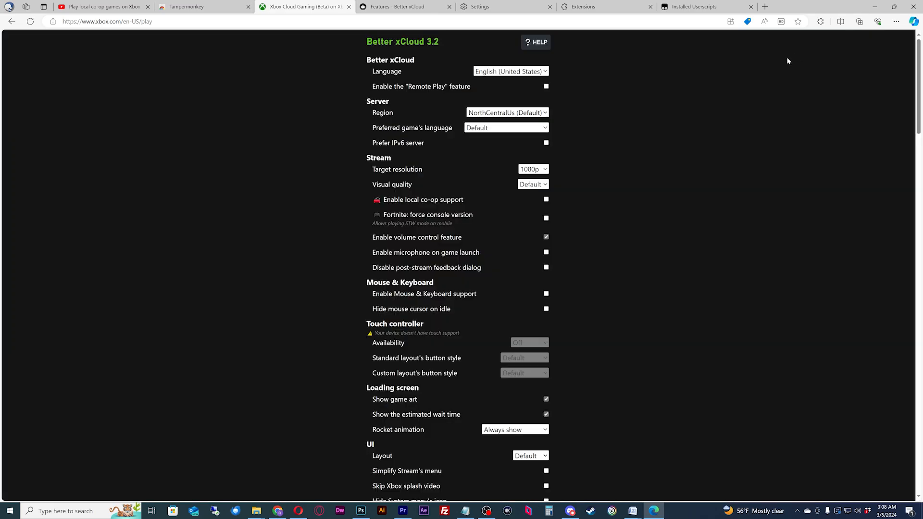
# Step: Scroll through the Better xCloud Stream settings to reach and review 'Enable local co-op support'
pyautogui.scroll(-3)
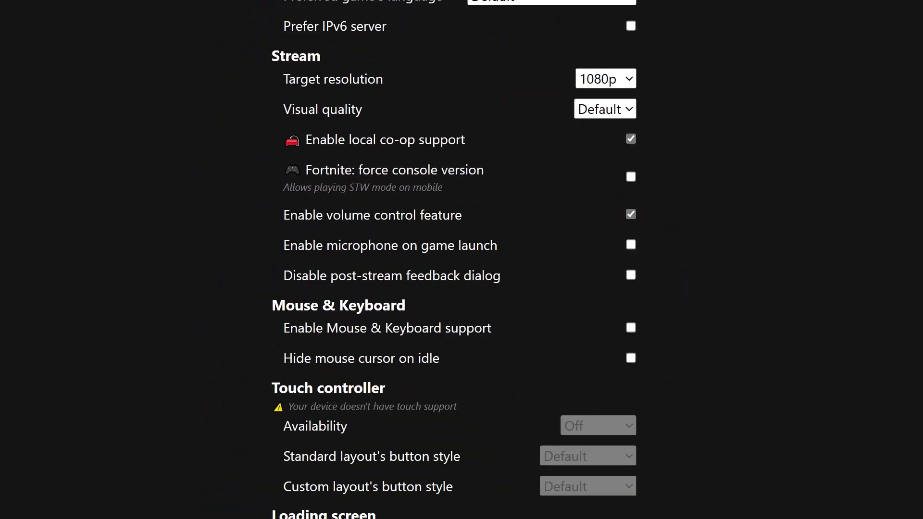
pyautogui.scroll(-3)
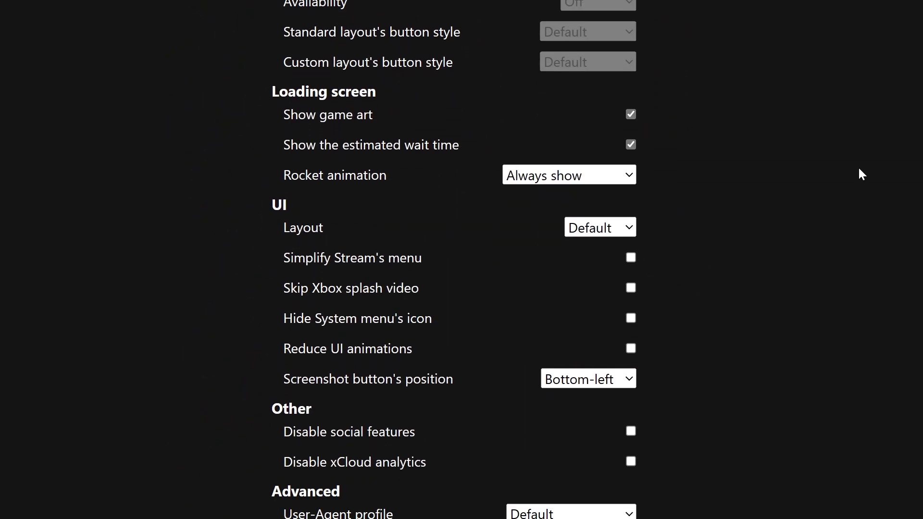
pyautogui.moveTo(893, 236)
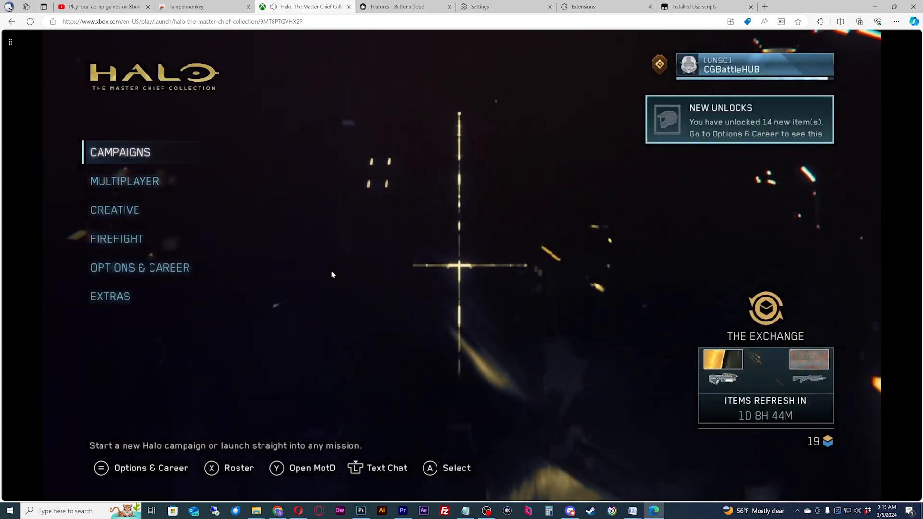
# Step: Launch Halo: The Master Chief Collection, then scroll GitHub discussion #275 to the unsupported games list
pyautogui.click(124, 180)
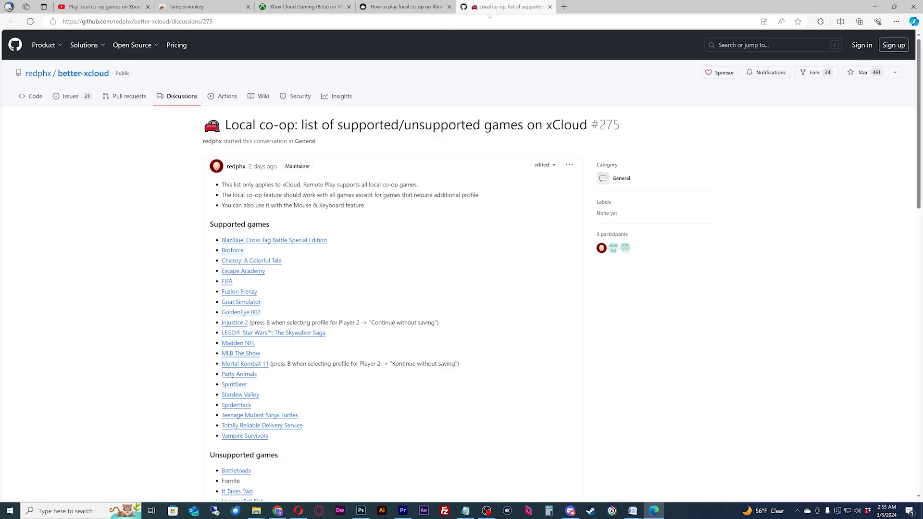
pyautogui.scroll(-3)
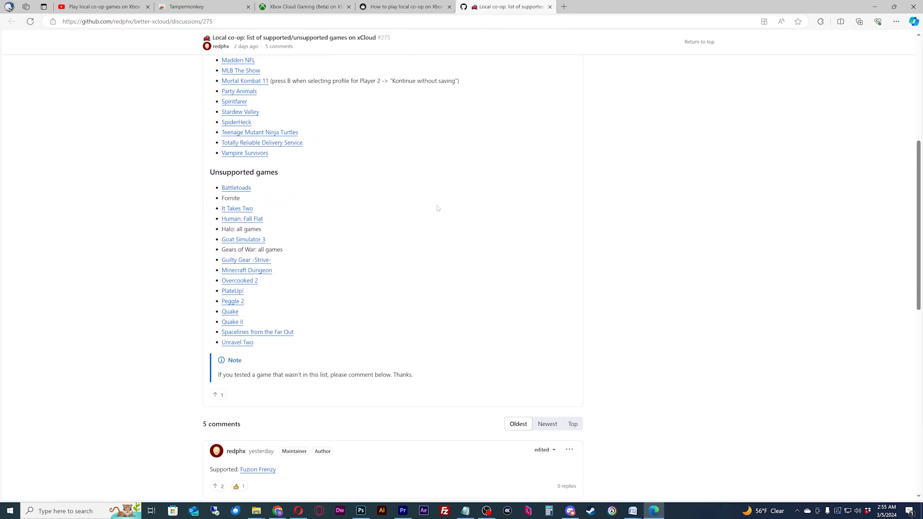